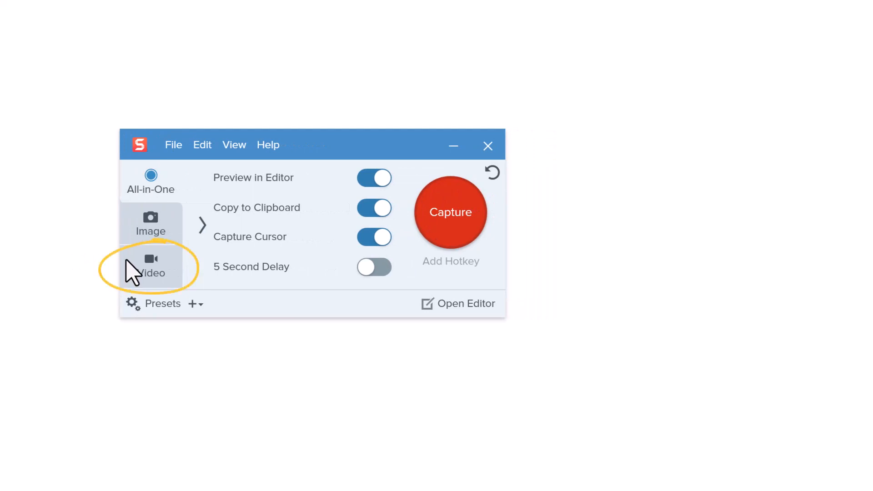
Step: Switch Snagit to video capture and turn on the Screen Draw option
{"action": "left_click", "coordinate": [151, 266]}
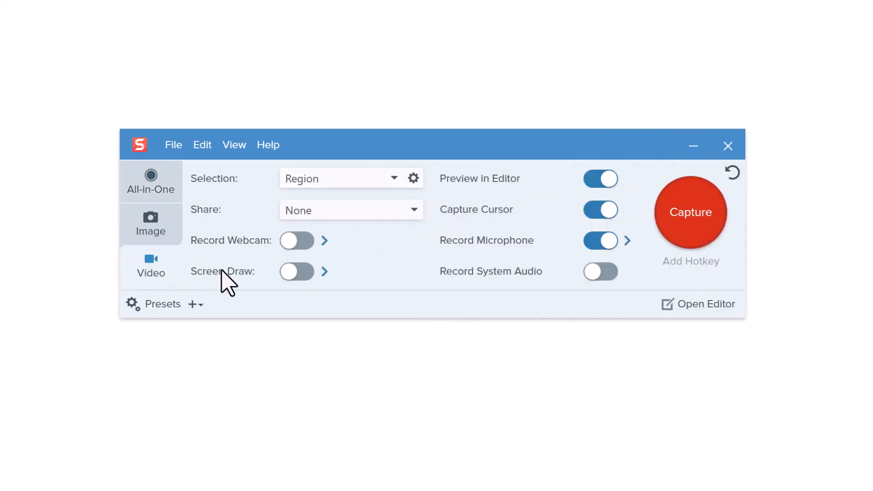
{"action": "left_click", "coordinate": [297, 272]}
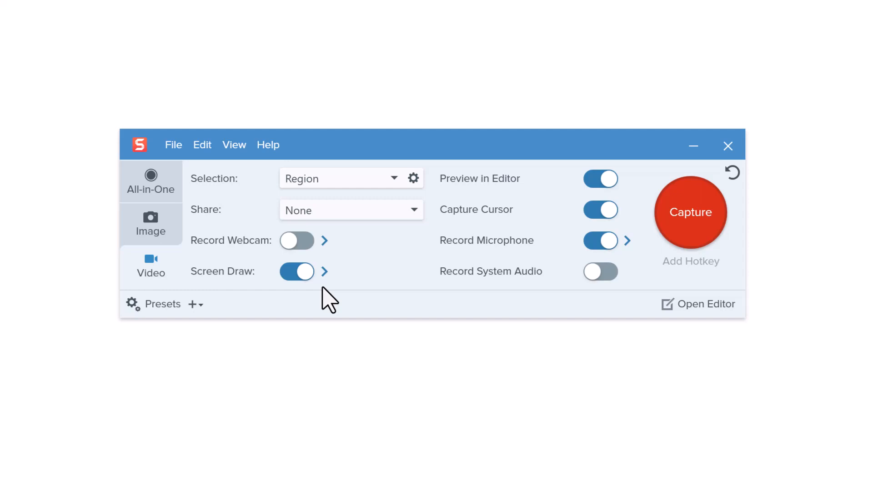
{"action": "mouse_move", "coordinate": [329, 287]}
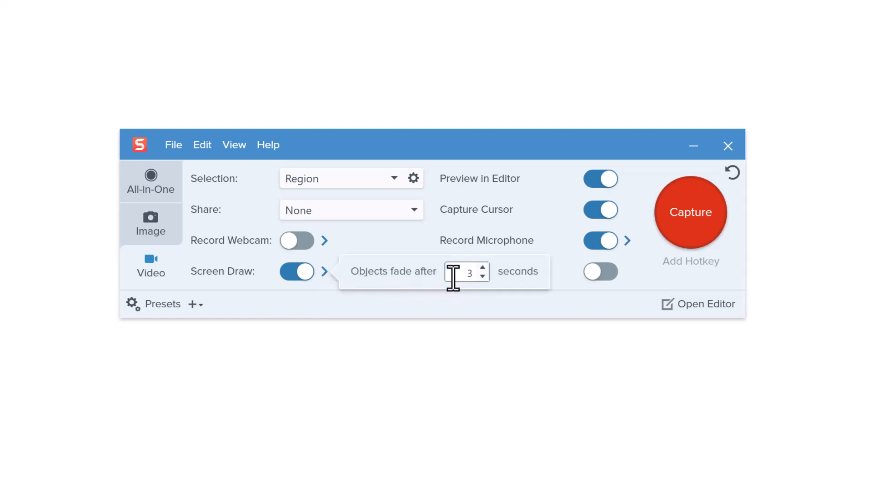
{"action": "mouse_move", "coordinate": [485, 287]}
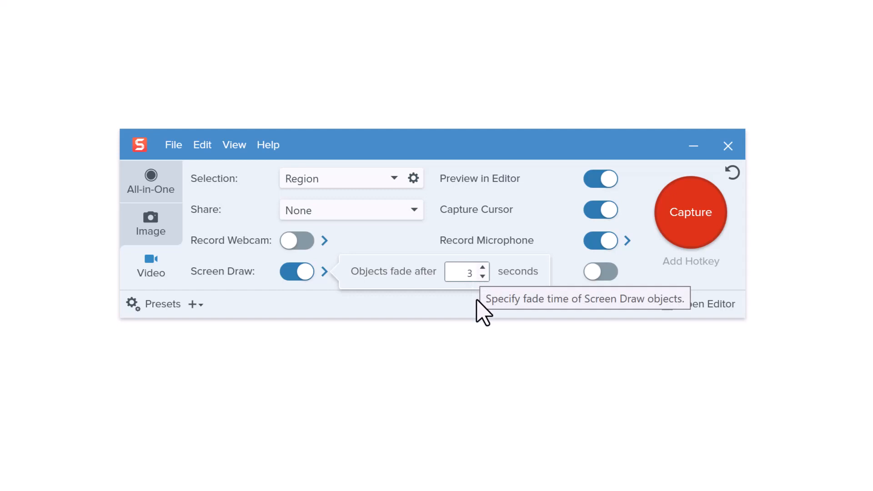
Step: Set the Screen Draw 'Objects fade after' time to 999 seconds
{"action": "left_click", "coordinate": [482, 277]}
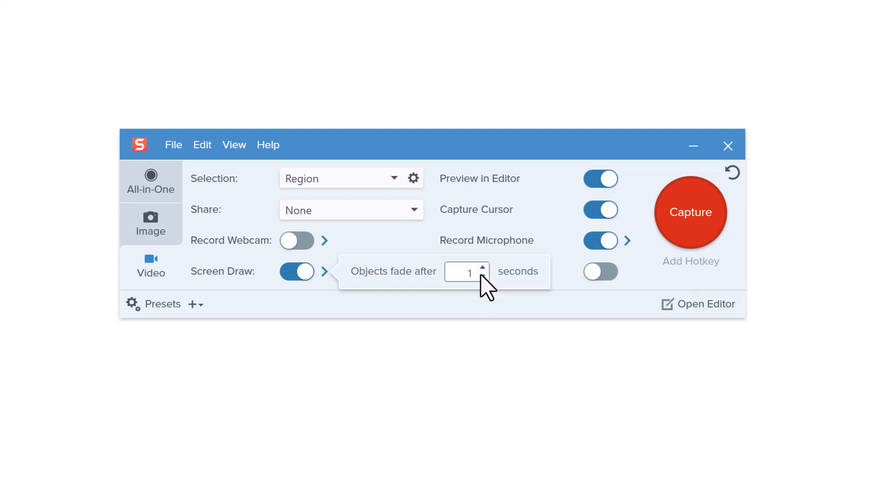
{"action": "left_click", "coordinate": [467, 272]}
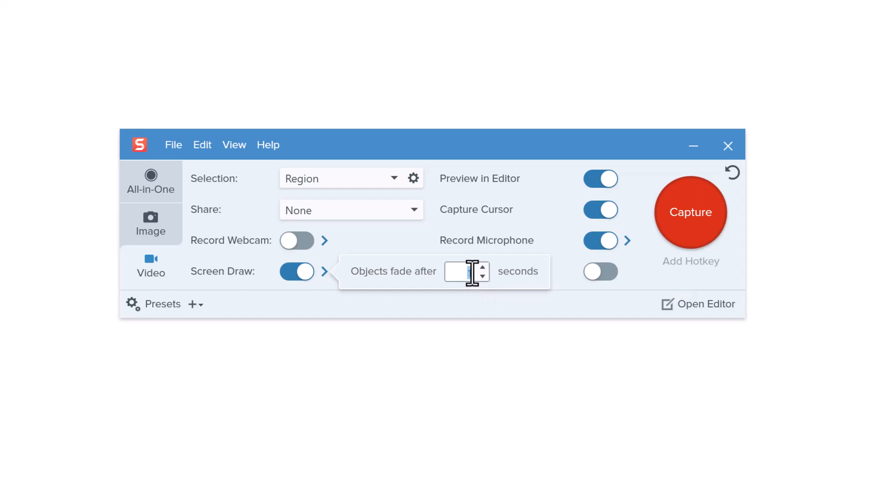
{"action": "type", "text": "999"}
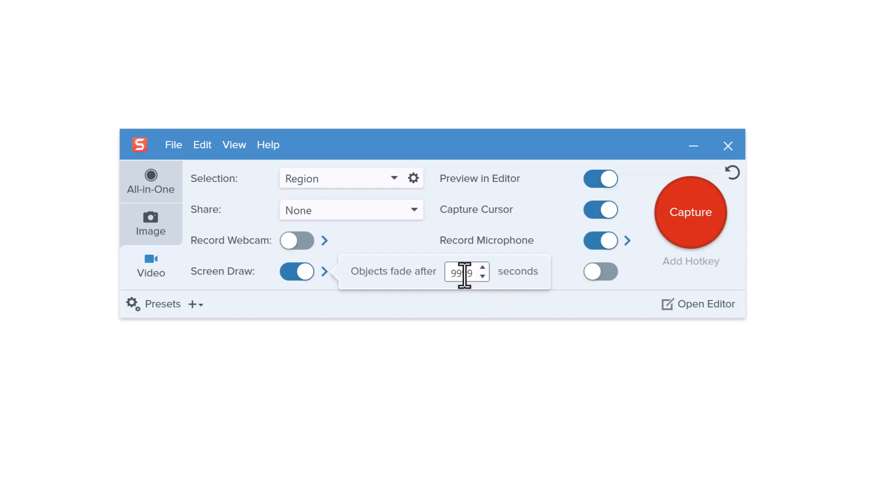
{"action": "type", "text": "3"}
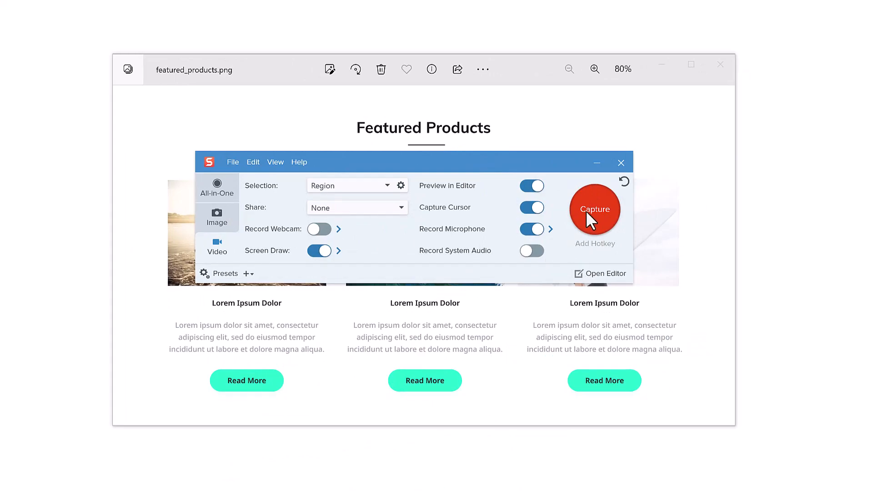
Step: Start a new fullscreen video recording
{"action": "left_click", "coordinate": [595, 210]}
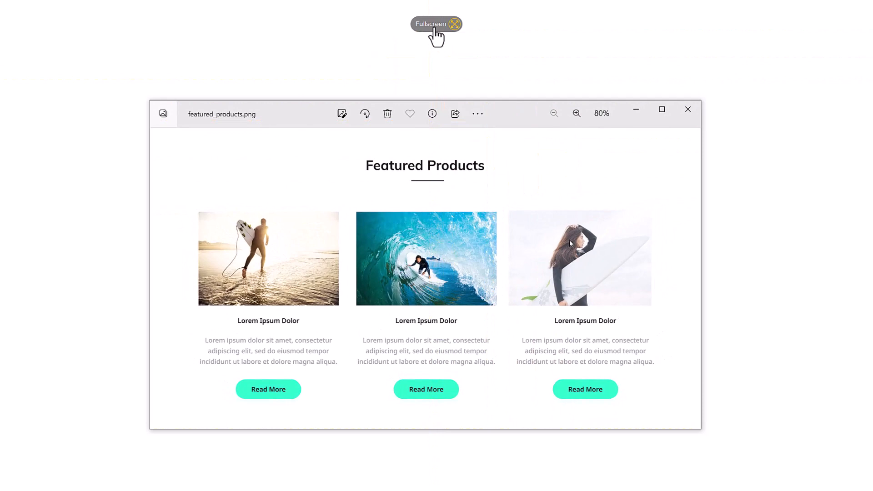
{"action": "left_click", "coordinate": [436, 24]}
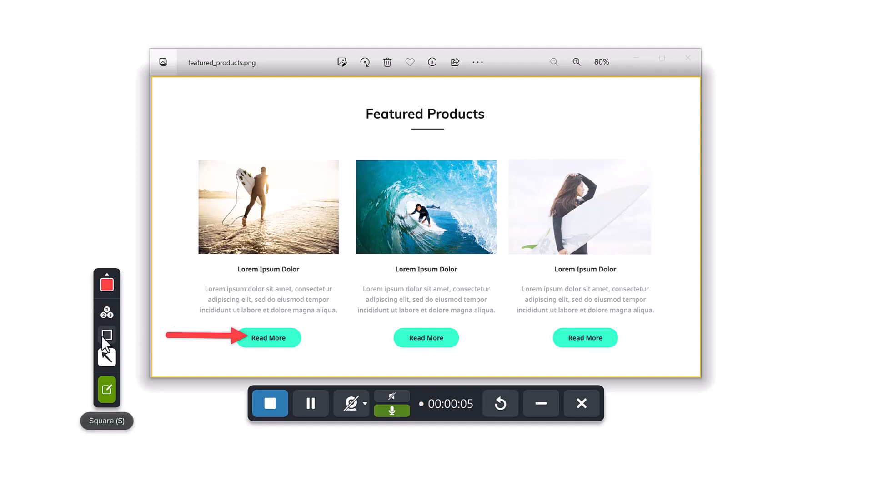
Step: Box the middle product description, add a step marker on a product image, and show drawing colours
{"action": "left_click", "coordinate": [106, 335]}
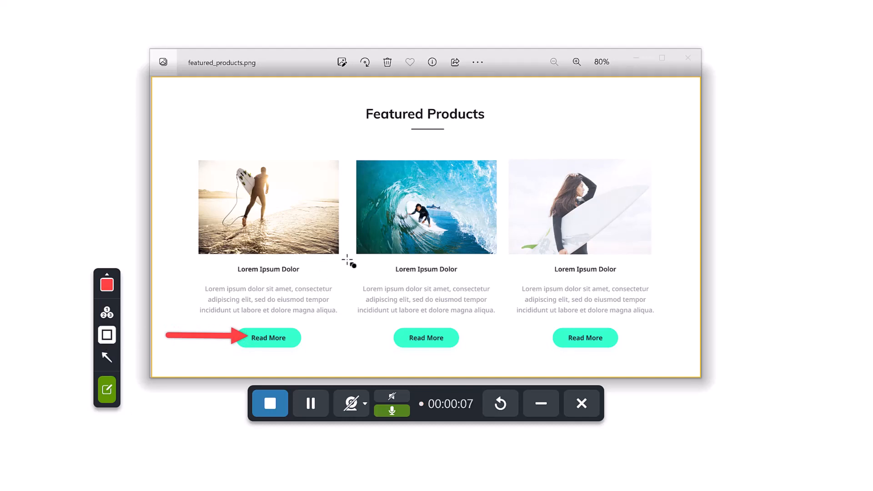
{"action": "left_click_drag", "start_coordinate": [349, 259], "coordinate": [506, 326]}
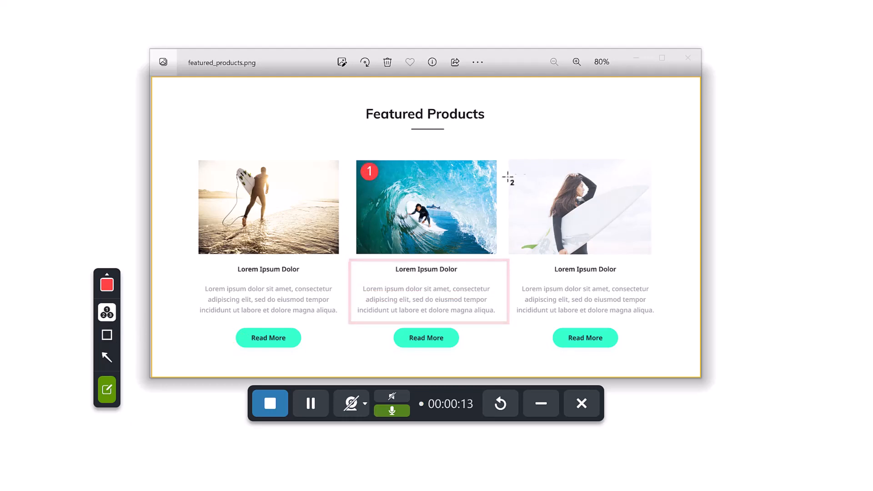
{"action": "left_click", "coordinate": [510, 179]}
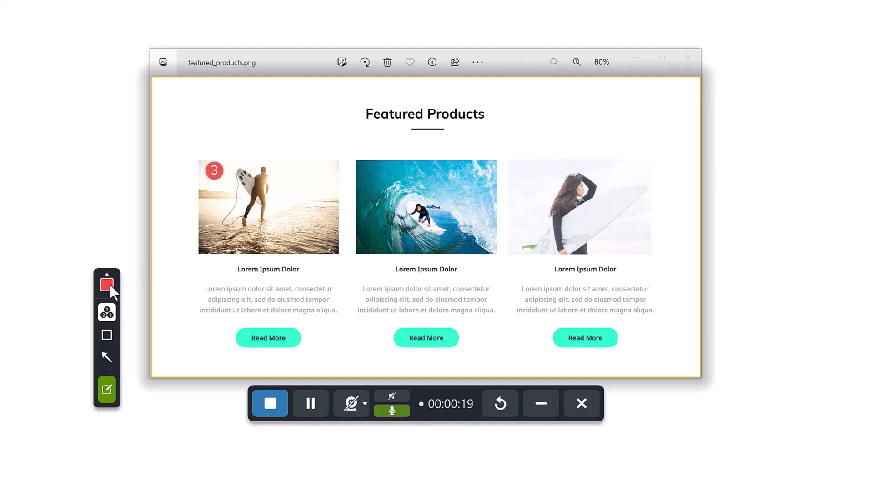
{"action": "left_click", "coordinate": [107, 285]}
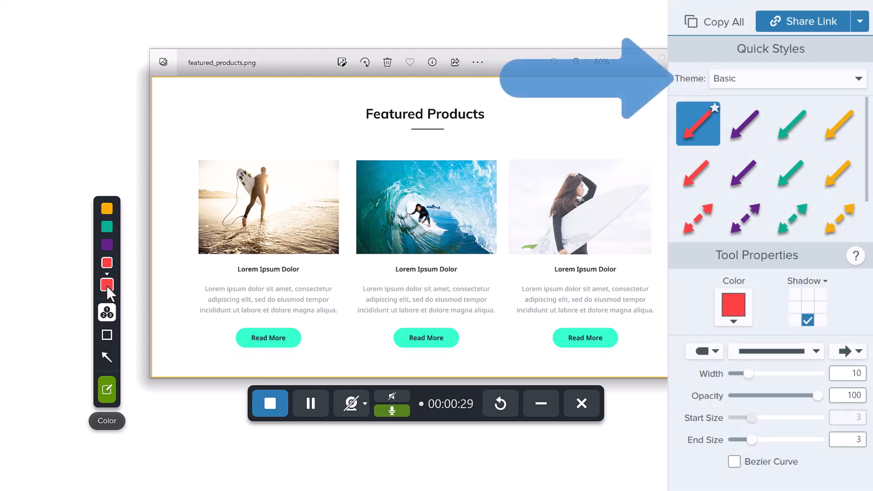
{"action": "left_click", "coordinate": [576, 62]}
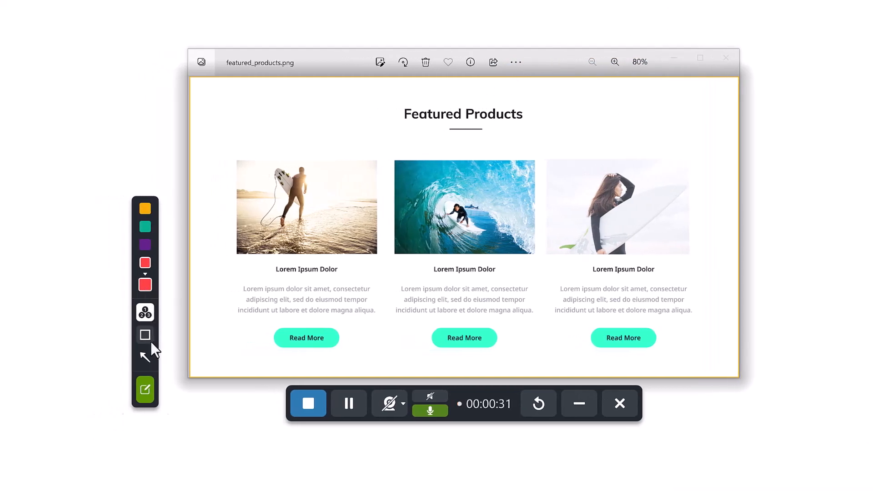
{"action": "mouse_move", "coordinate": [145, 356]}
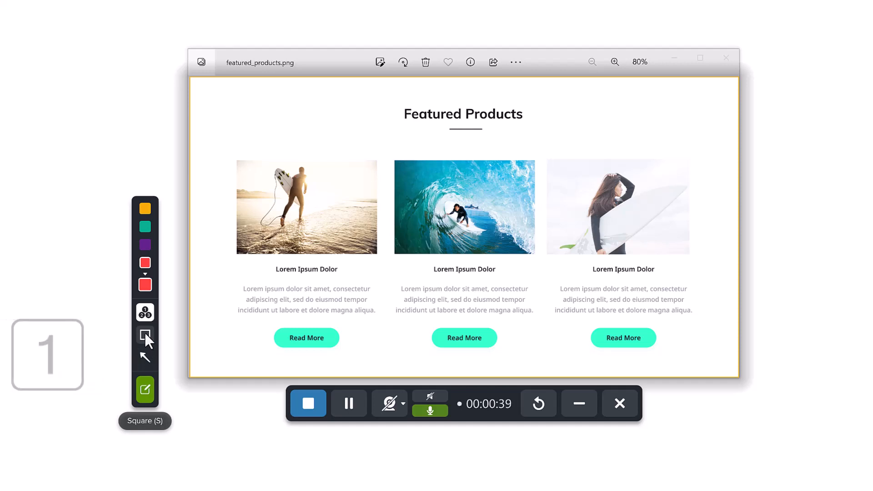
{"action": "left_click", "coordinate": [145, 312]}
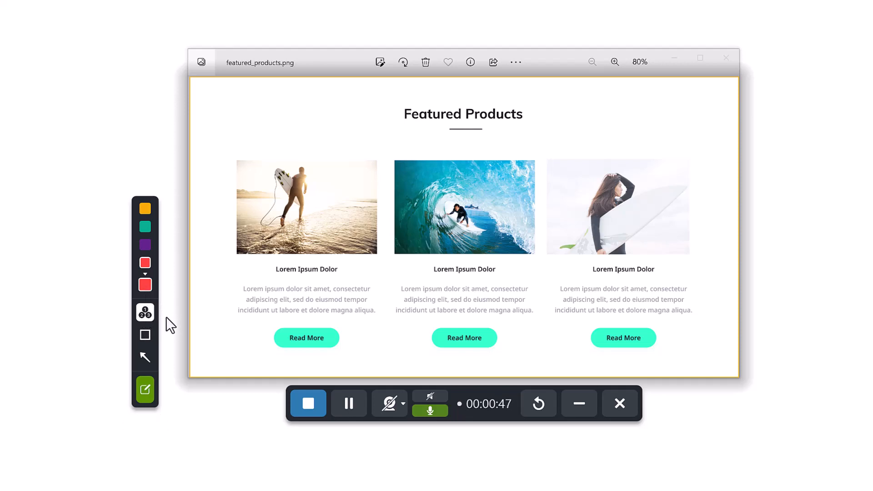
{"action": "mouse_move", "coordinate": [169, 347]}
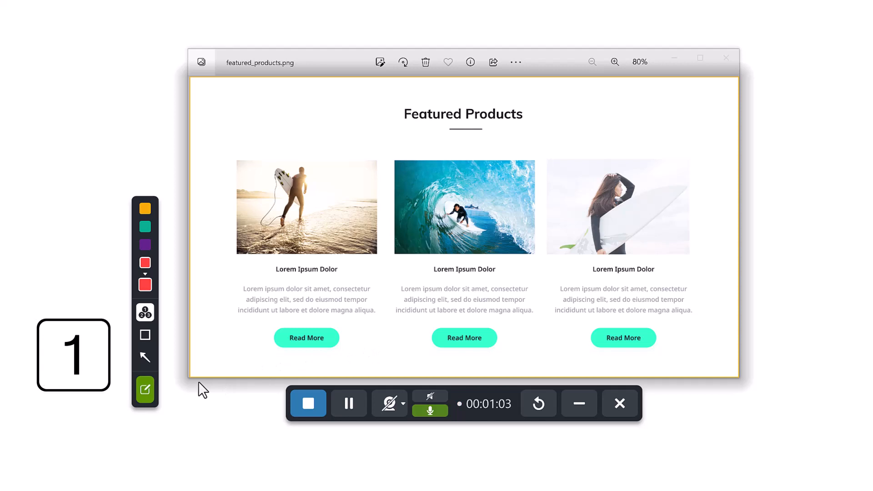
{"action": "mouse_move", "coordinate": [145, 390]}
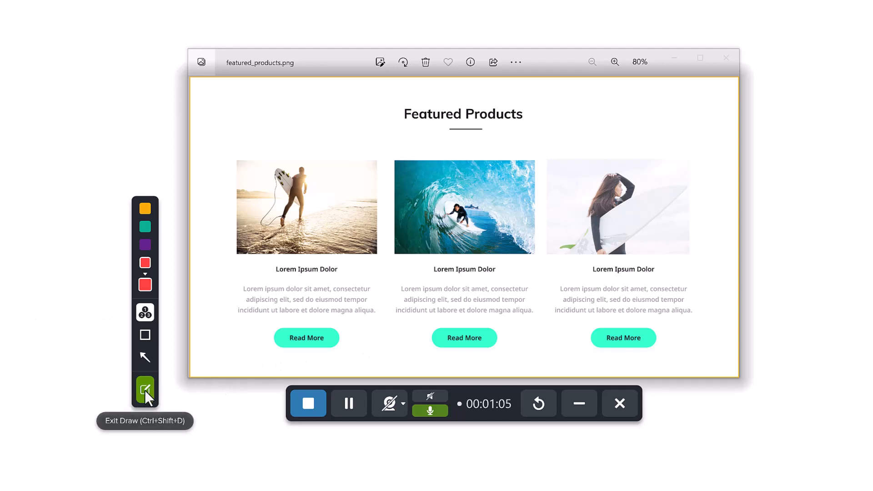
Step: Exit Draw mode with Ctrl+Shift+D, then turn screen drawing back on
{"action": "key", "text": "ctrl+shift+d"}
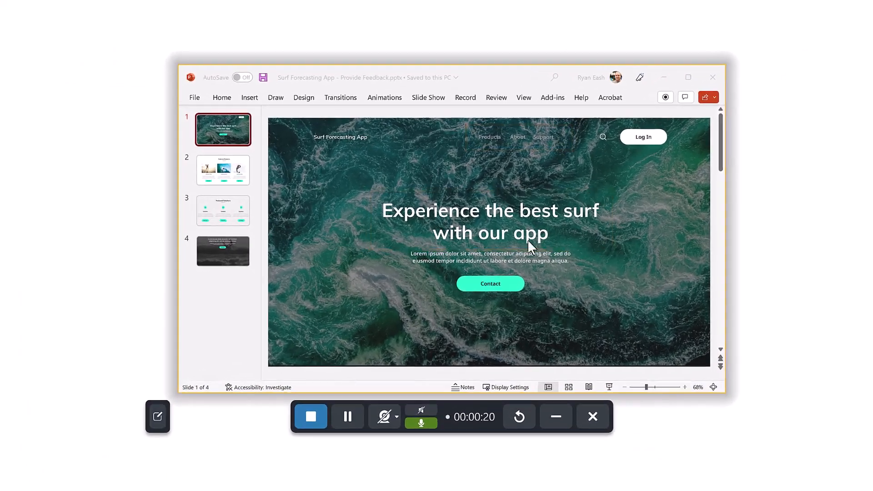
{"action": "left_click", "coordinate": [223, 171]}
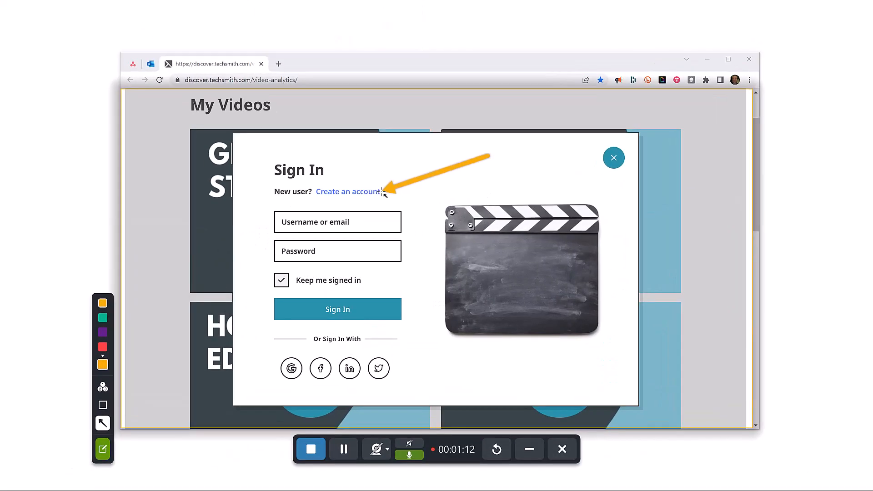
Step: Draw orange arrows pointing at Create an account and the Sign In button
{"action": "left_click", "coordinate": [338, 221]}
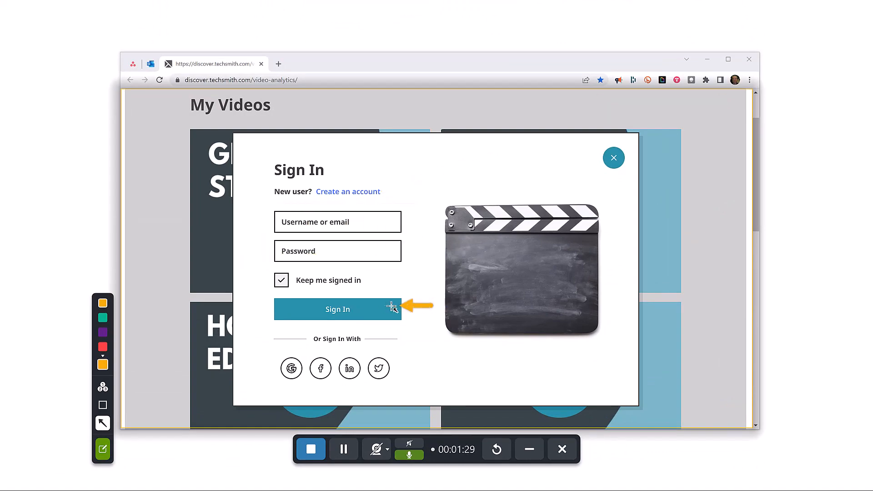
{"action": "left_click", "coordinate": [337, 310]}
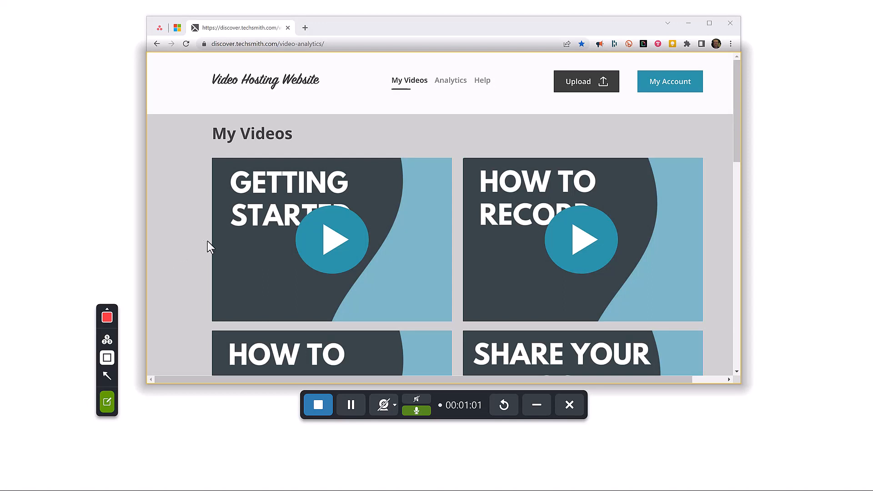
Step: Re-enter Draw mode and draw a square around the analytics performance statistics
{"action": "scroll", "scroll_direction": "down", "scroll_amount": 3}
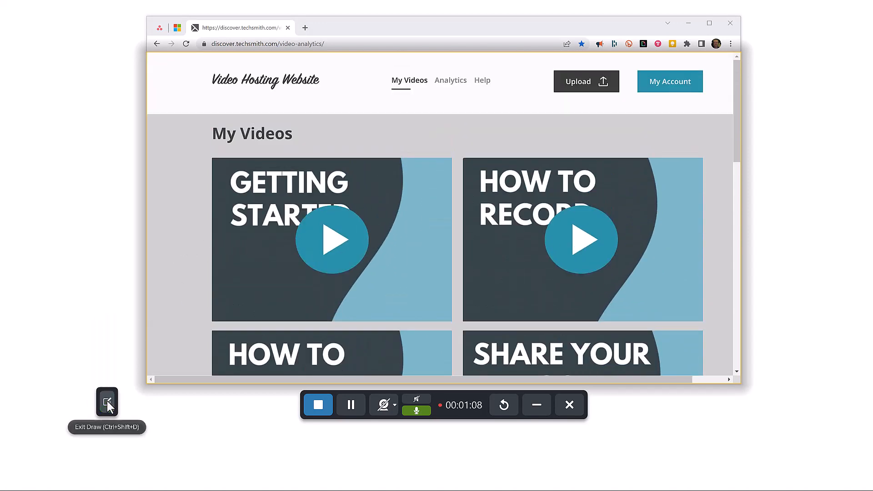
{"action": "left_click", "coordinate": [451, 80]}
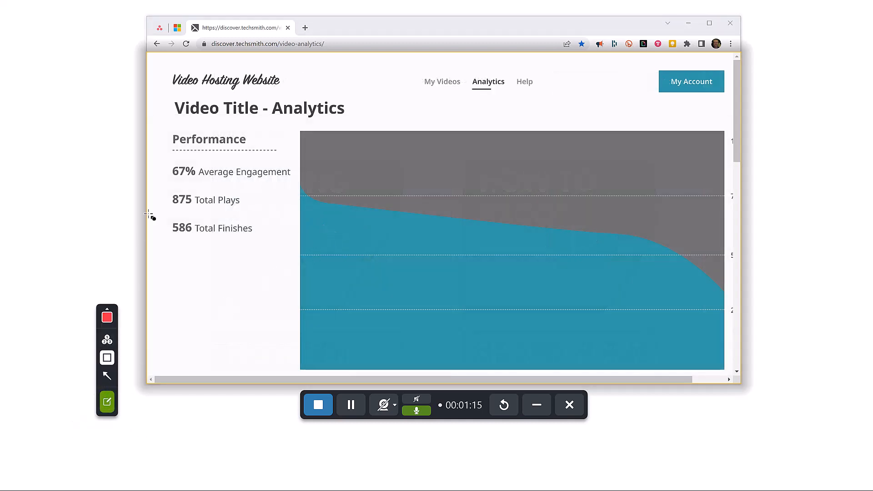
{"action": "left_click_drag", "start_coordinate": [162, 127], "coordinate": [300, 255]}
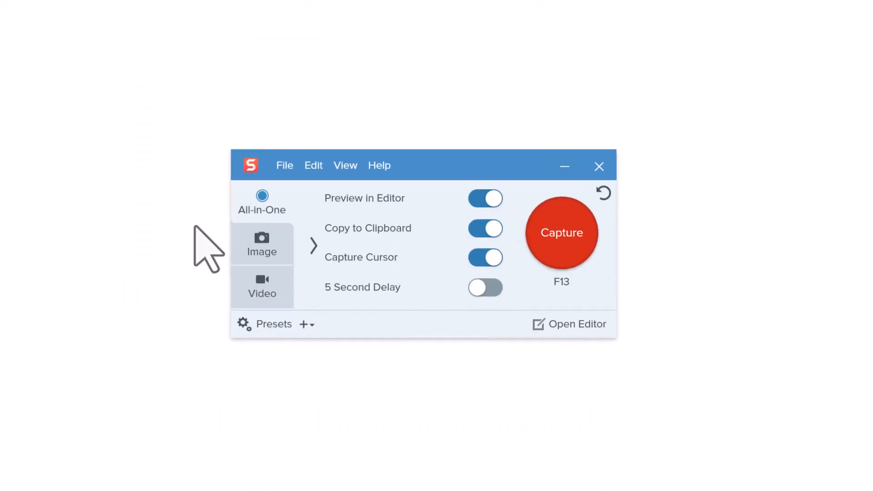
Step: Review the Draw mode shortcut in Capture Preferences' Hotkeys and close them with OK
{"action": "left_click", "coordinate": [284, 166]}
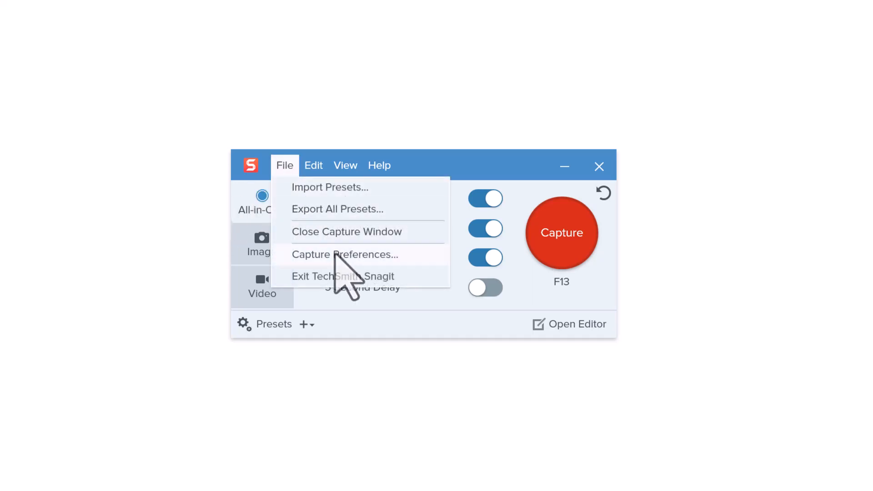
{"action": "left_click", "coordinate": [344, 254]}
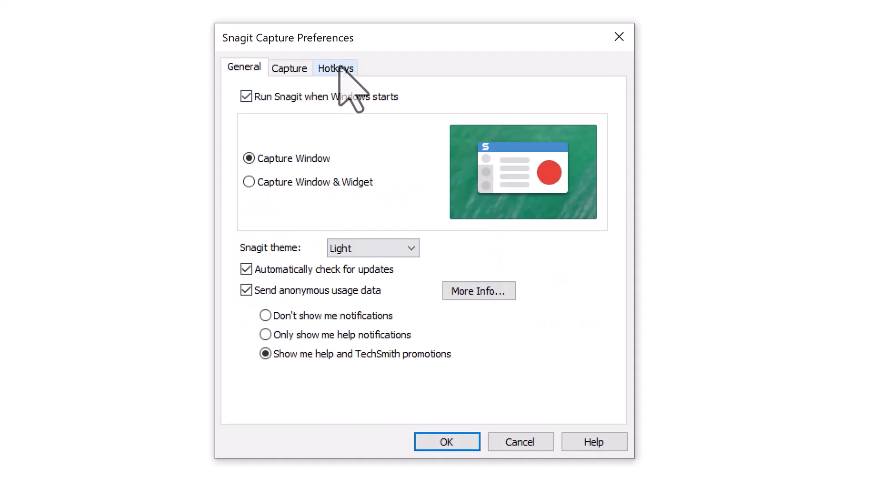
{"action": "left_click", "coordinate": [335, 67]}
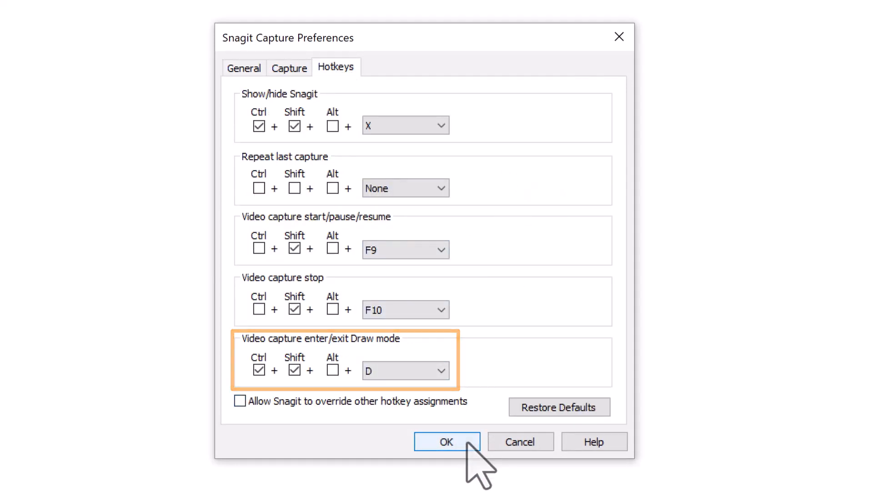
{"action": "left_click", "coordinate": [446, 441]}
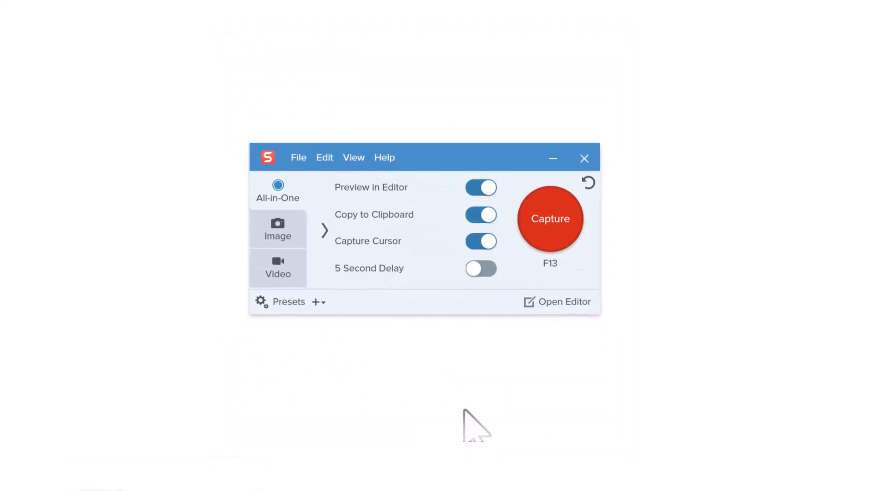
{"action": "left_click", "coordinate": [64, 11]}
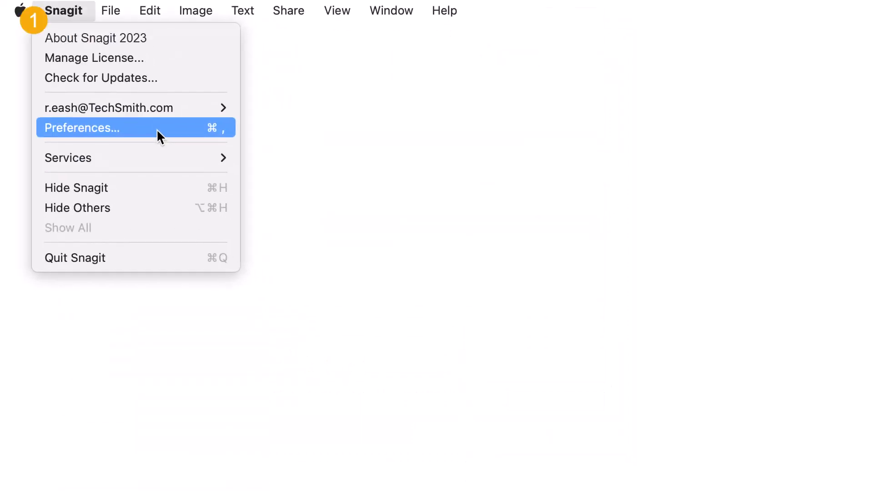
Step: Open Snagit Preferences, then draw a long red arrow pointing left across the recording
{"action": "left_click", "coordinate": [82, 127]}
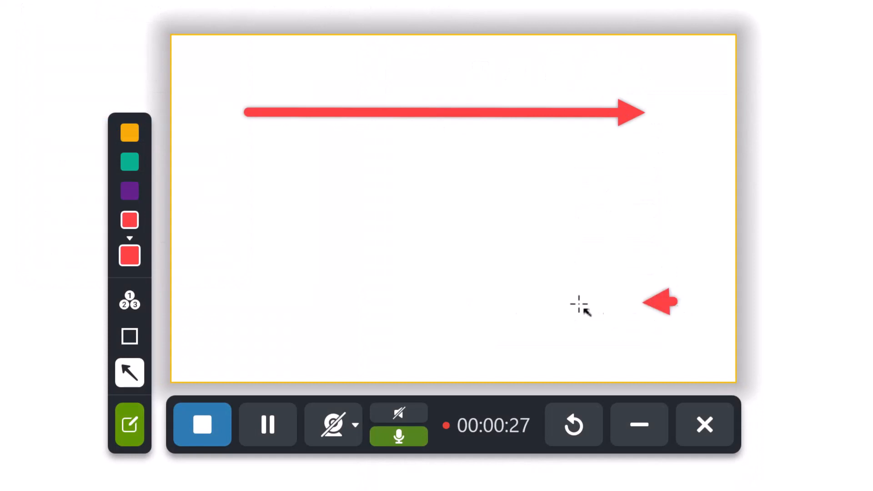
{"action": "left_click_drag", "start_coordinate": [663, 303], "coordinate": [234, 303]}
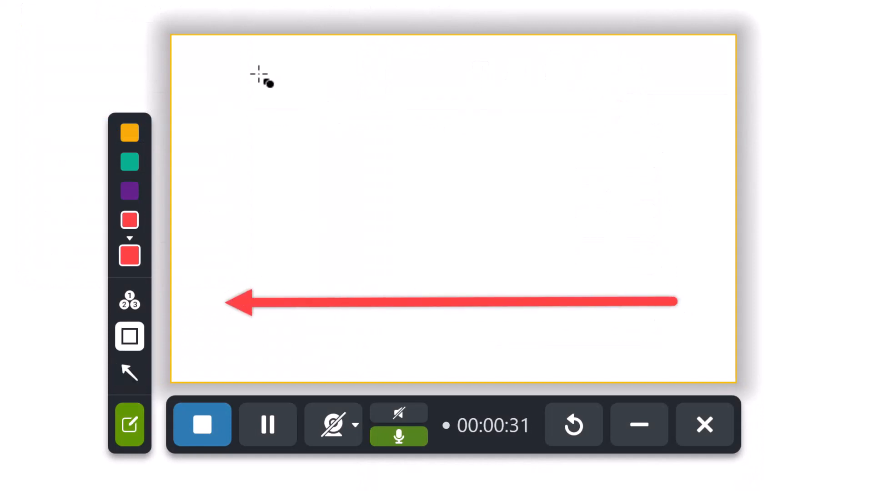